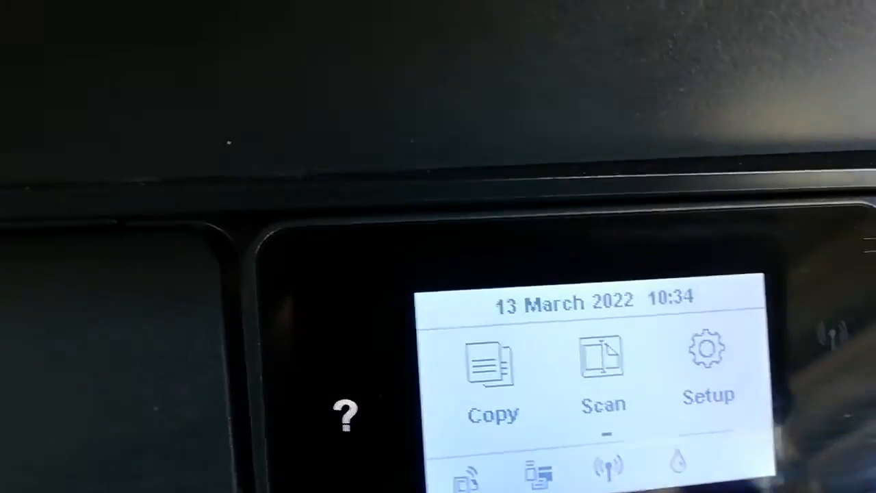
# Go into Setup and bring up the Tools maintenance list.
pyautogui.click(708, 363)
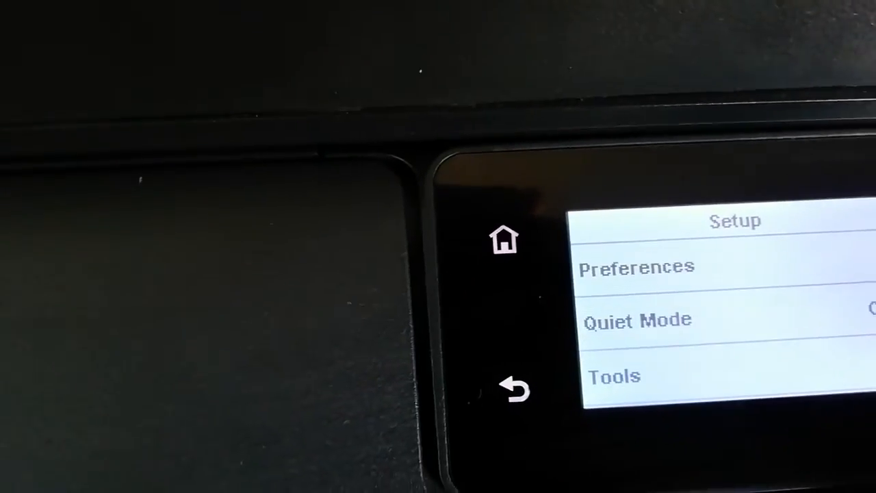
pyautogui.click(613, 377)
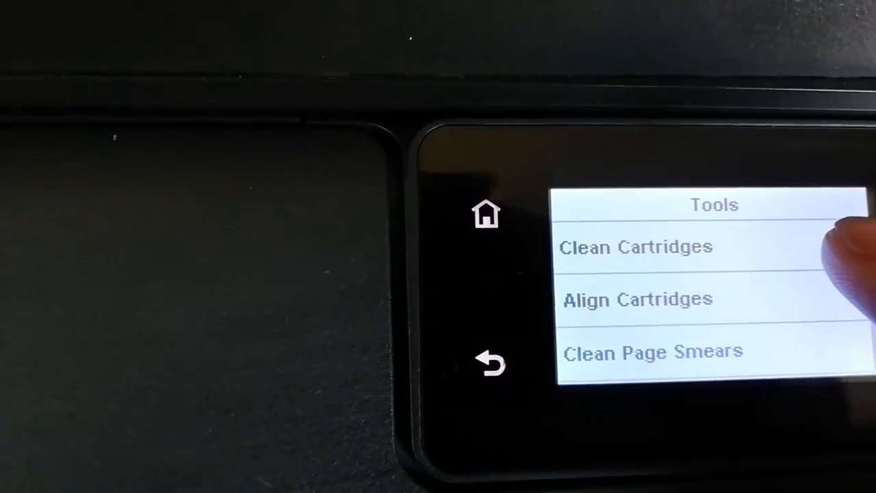
pyautogui.click(636, 247)
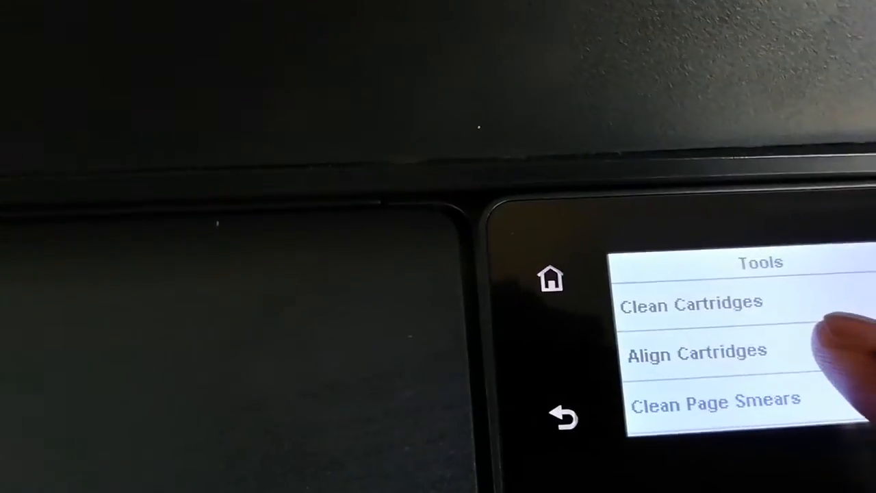
# Run Align Cartridges from the Tools list.
pyautogui.click(697, 352)
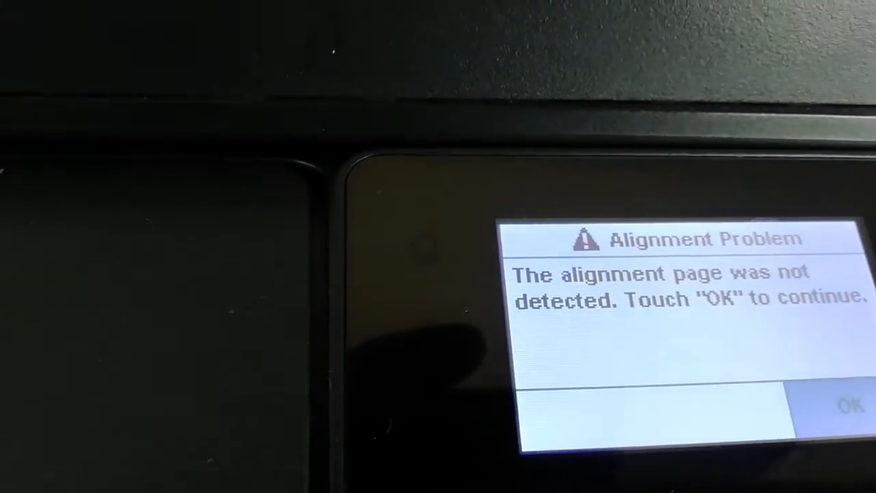
# Acknowledge the undetected alignment page and reprint a new one to scan.
pyautogui.click(842, 402)
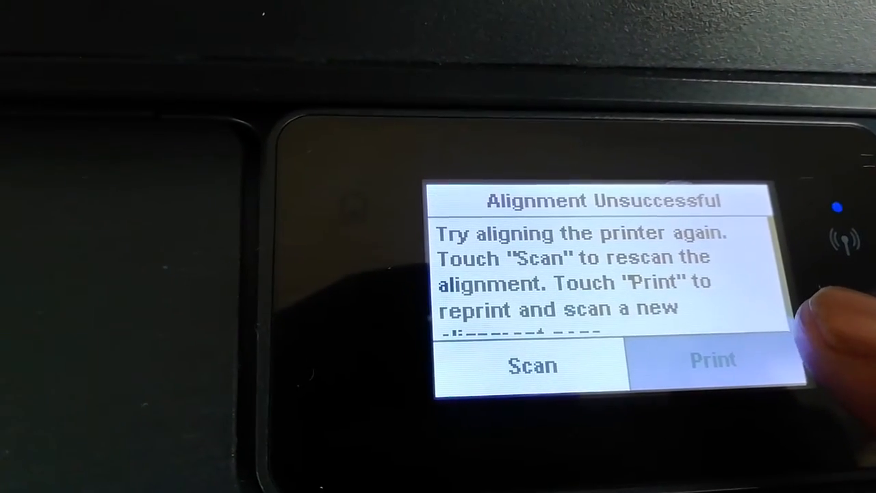
pyautogui.click(712, 361)
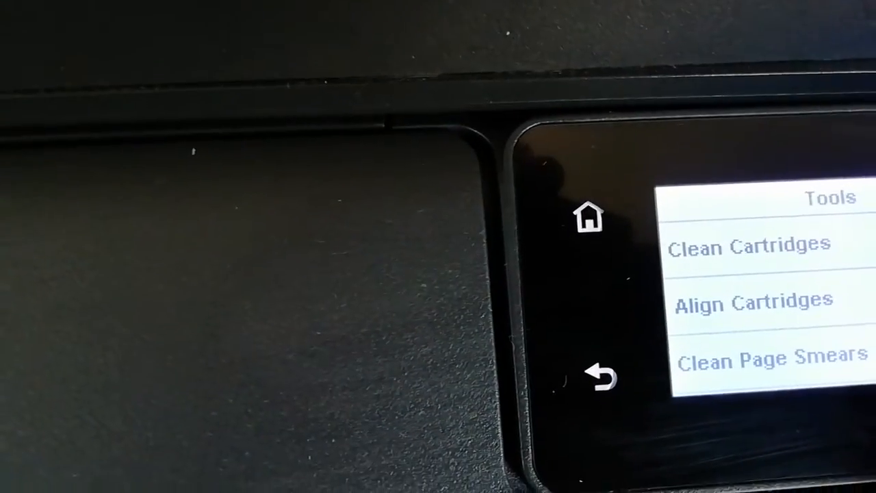
# Choose Clean Page Smears and confirm plain white paper is loaded to start cleaning.
pyautogui.click(773, 360)
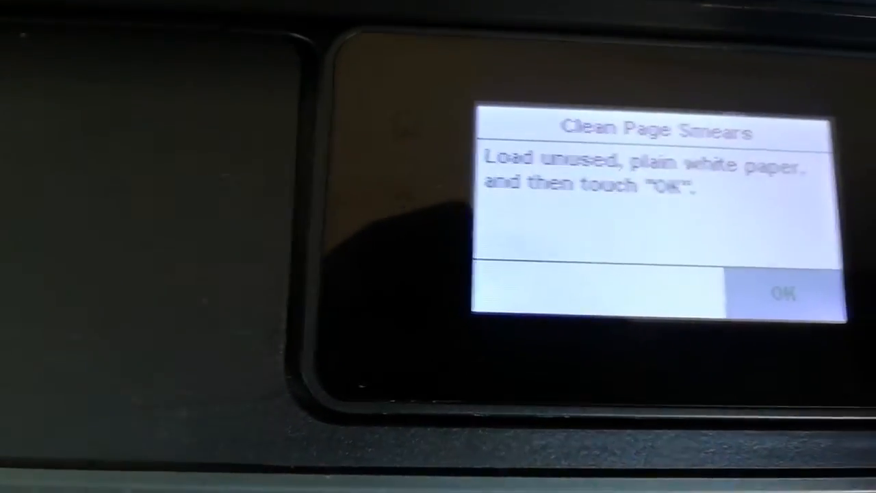
pyautogui.click(787, 294)
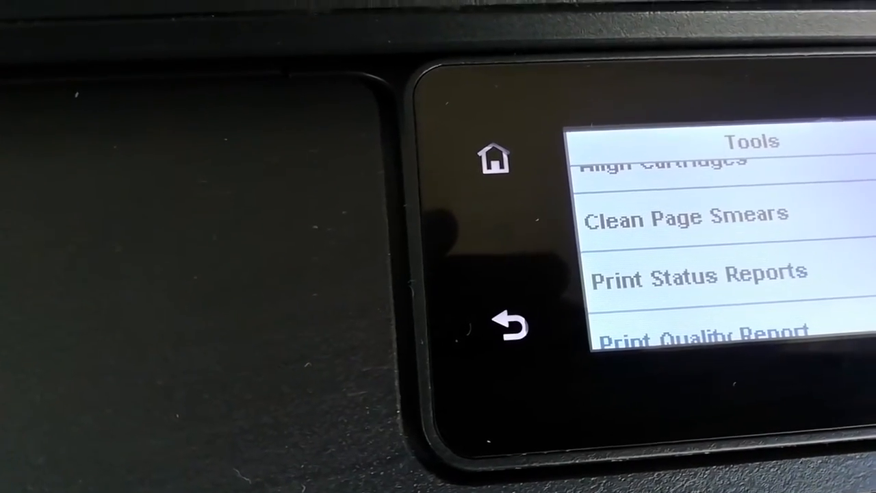
# Select Print Quality Report from the Tools list to print it.
pyautogui.click(497, 160)
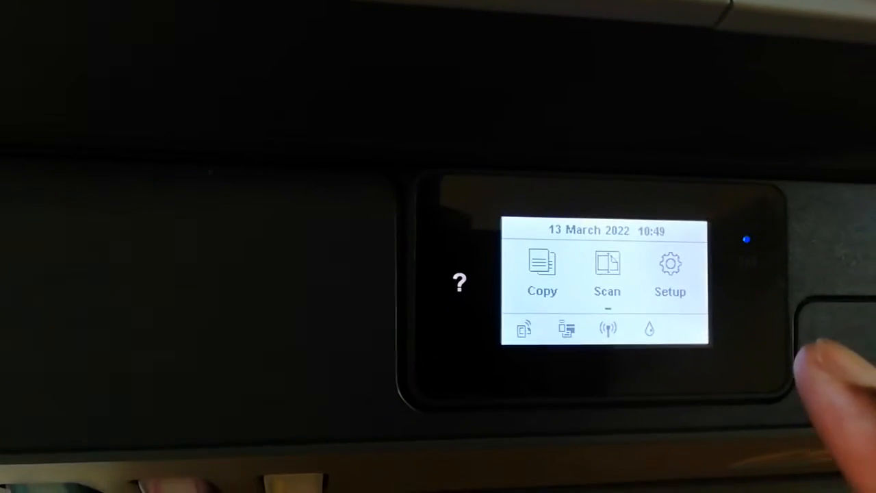
# Return through Setup to Tools and choose a report to print.
pyautogui.click(670, 274)
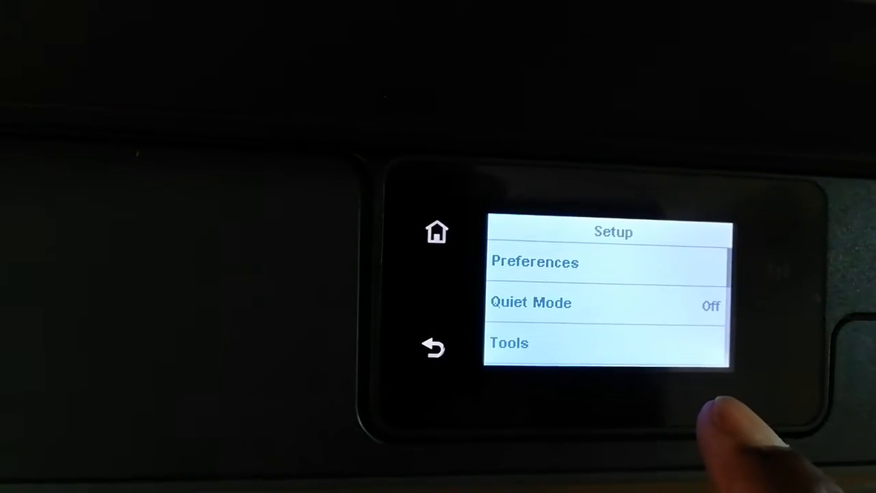
pyautogui.click(509, 343)
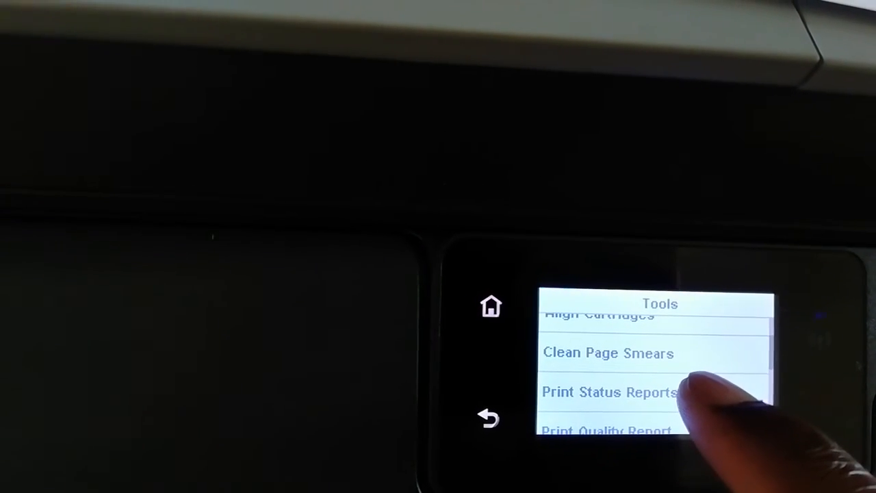
pyautogui.click(609, 393)
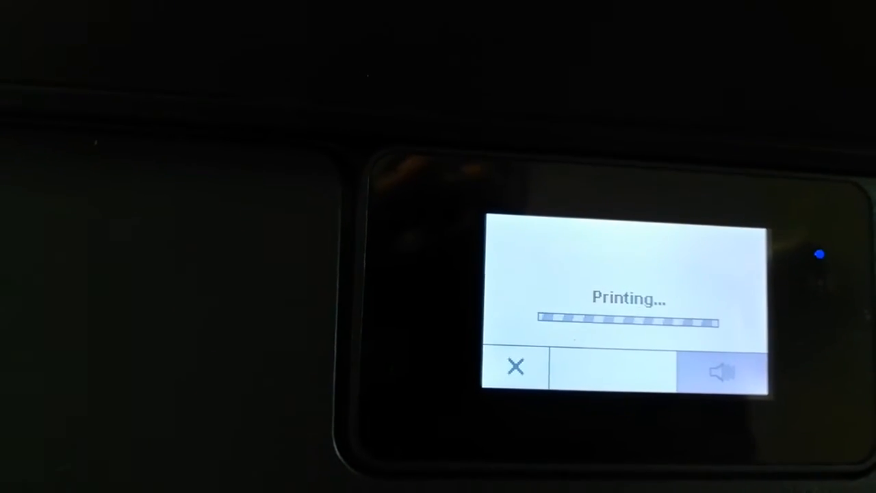
# Select the Print Quality Report entry and let the page print.
pyautogui.click(515, 366)
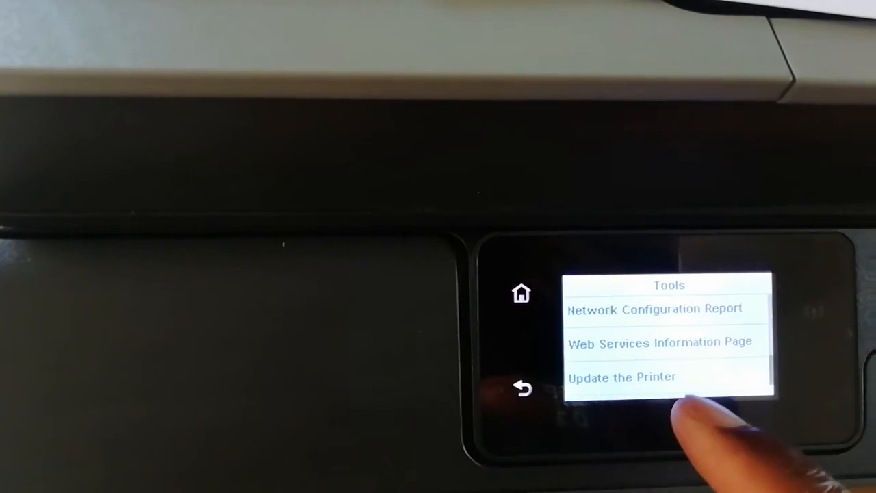
# Scroll to Restore Factory Defaults and confirm removing settings to reset the printer.
pyautogui.scroll(-3)
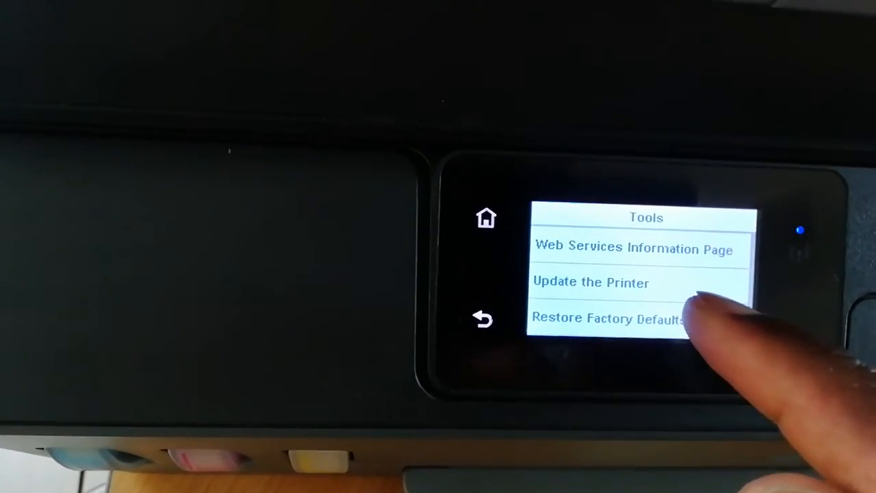
pyautogui.click(608, 317)
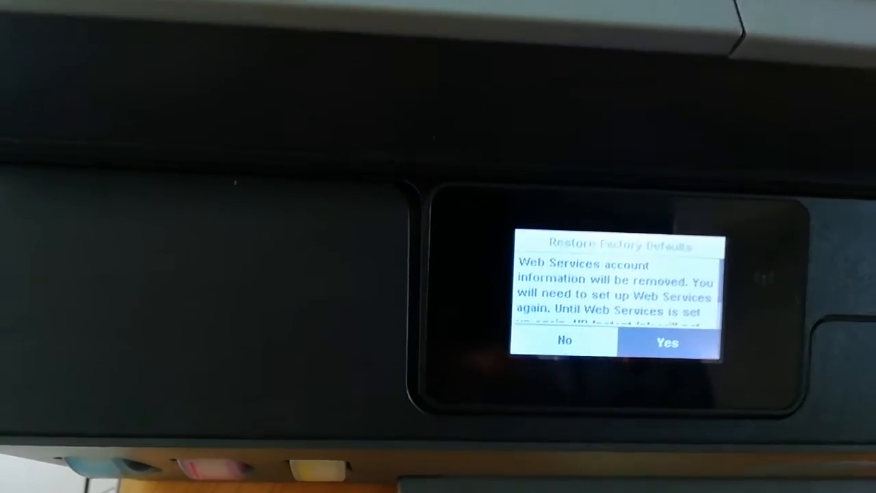
pyautogui.click(665, 342)
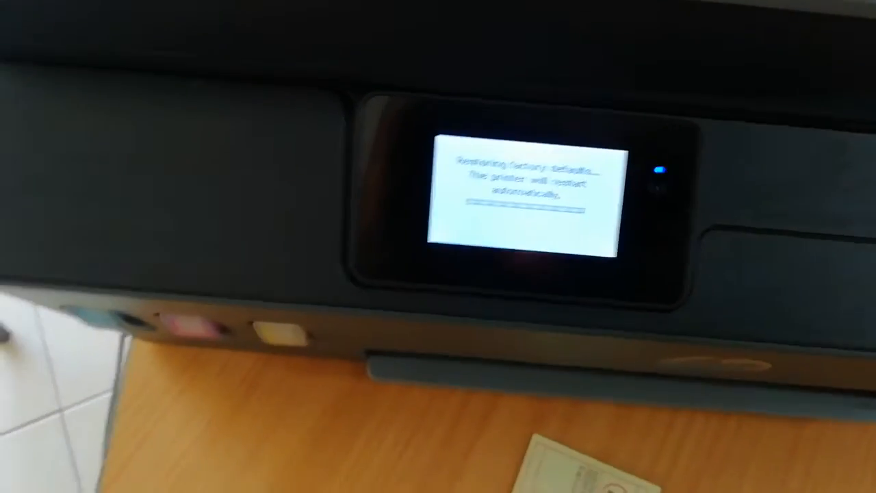